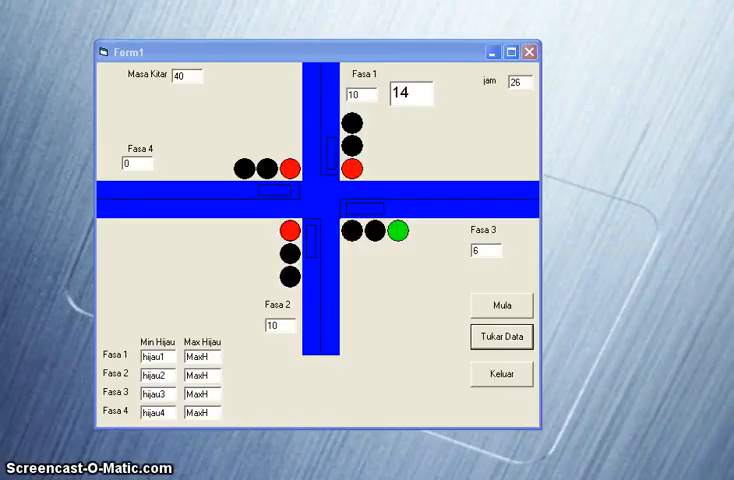
Restart the simulation via Mula with 10 s minimum and 50 s maximum green for all phases.
click(502, 304)
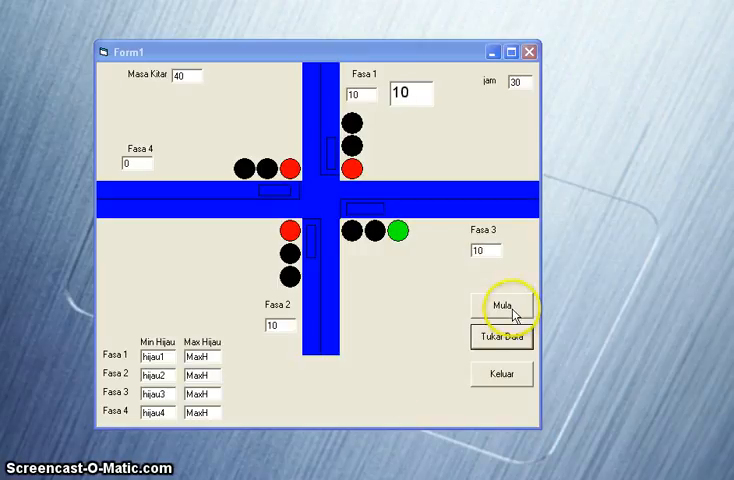
click(502, 304)
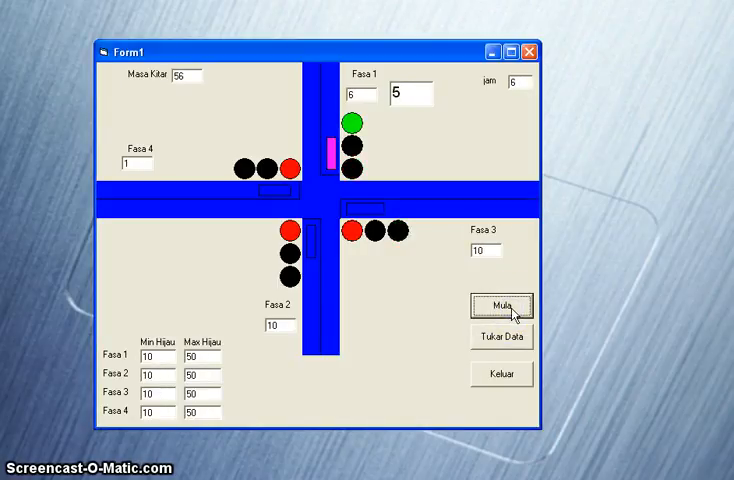
click(502, 306)
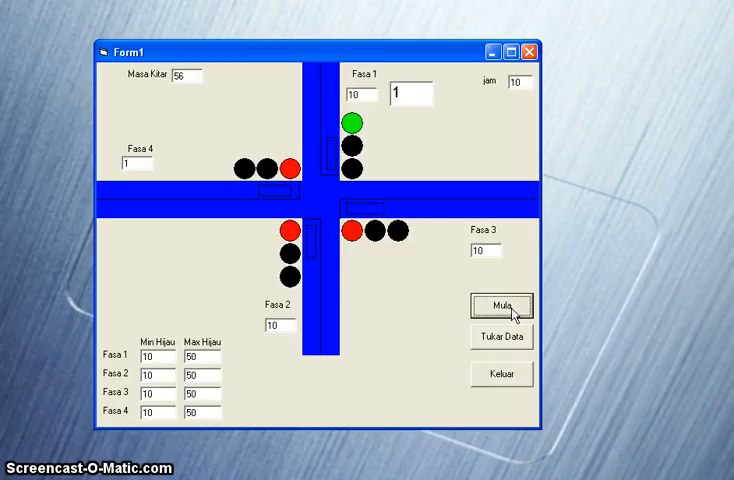
Start the run with Mula and let the phases cycle until phase 4 turns amber.
click(500, 304)
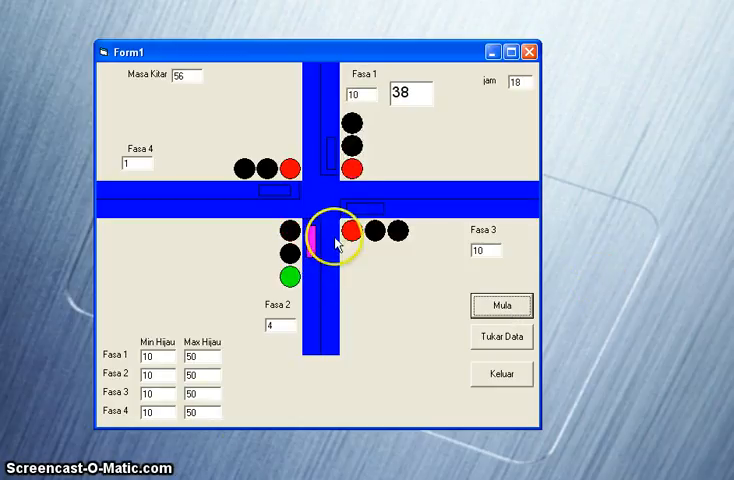
mouse_move(500, 204)
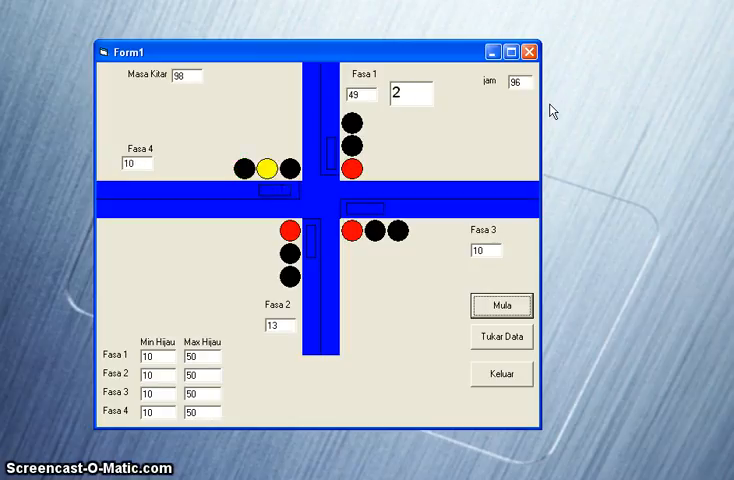
Restart via Mula so the clock resets and phase 1 goes green with the 10/50 limits.
click(502, 306)
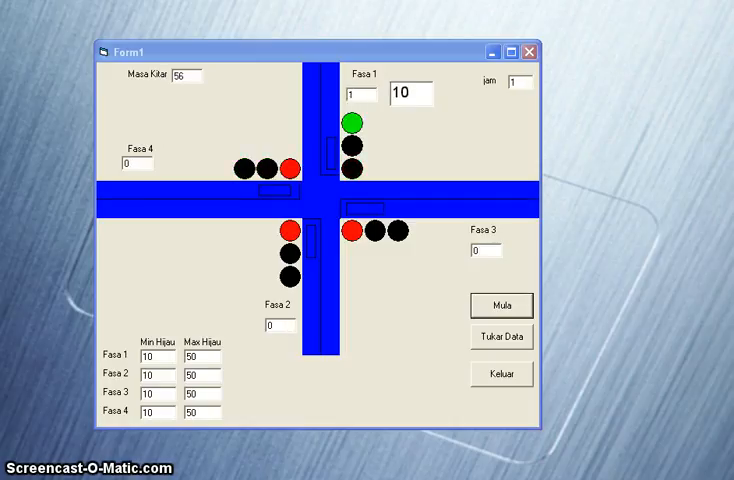
click(500, 304)
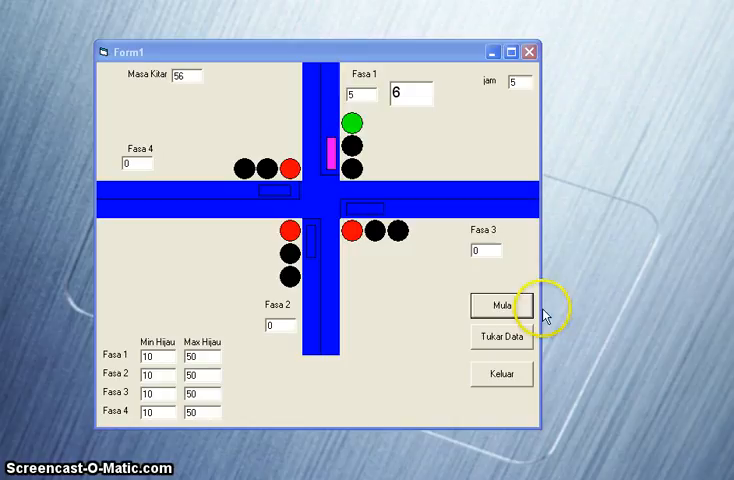